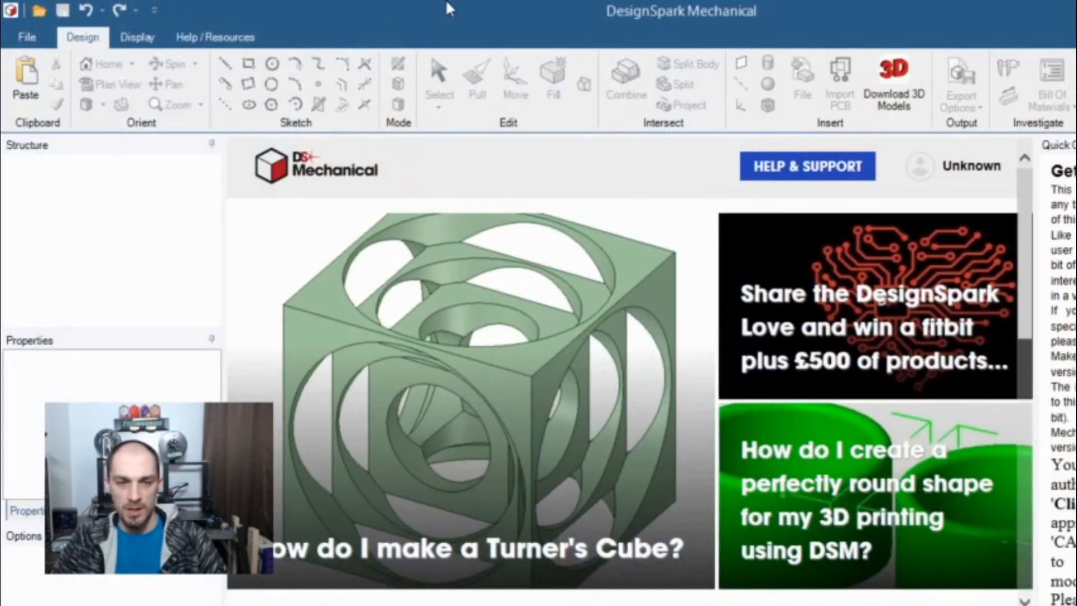
{"action": "mouse_move", "coordinate": [927, 387]}
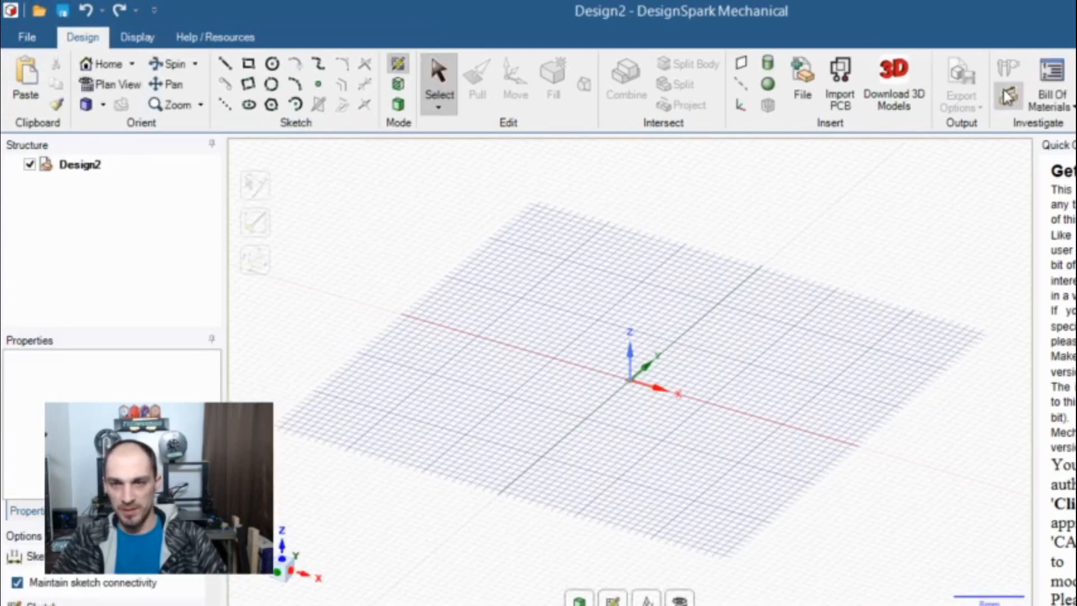
{"action": "mouse_move", "coordinate": [372, 117]}
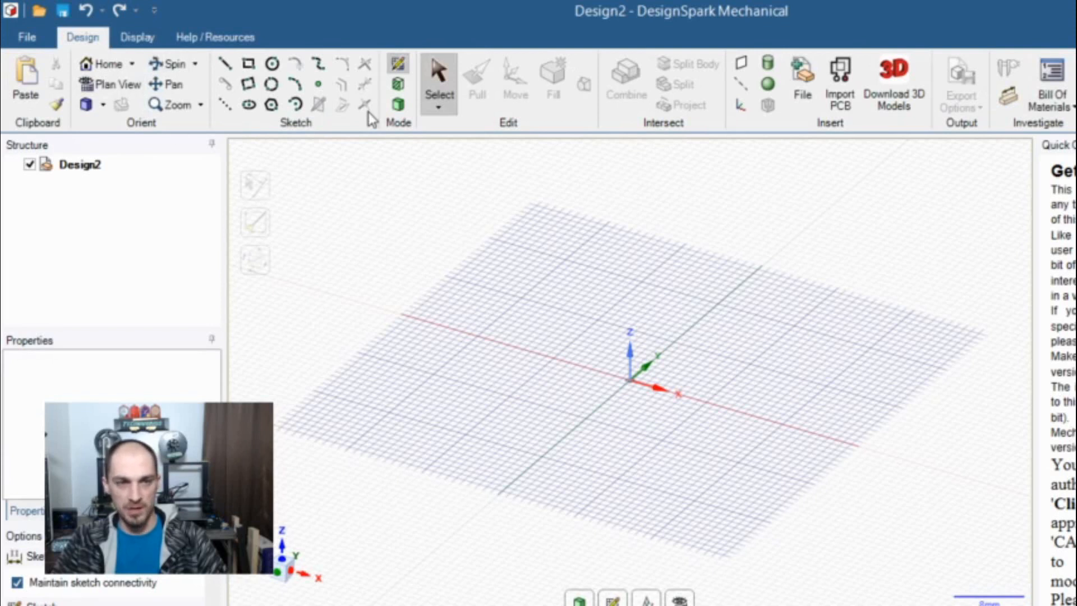
Draw a circle centred on the origin and pull it up into a solid cylinder.
{"action": "left_click", "coordinate": [271, 63]}
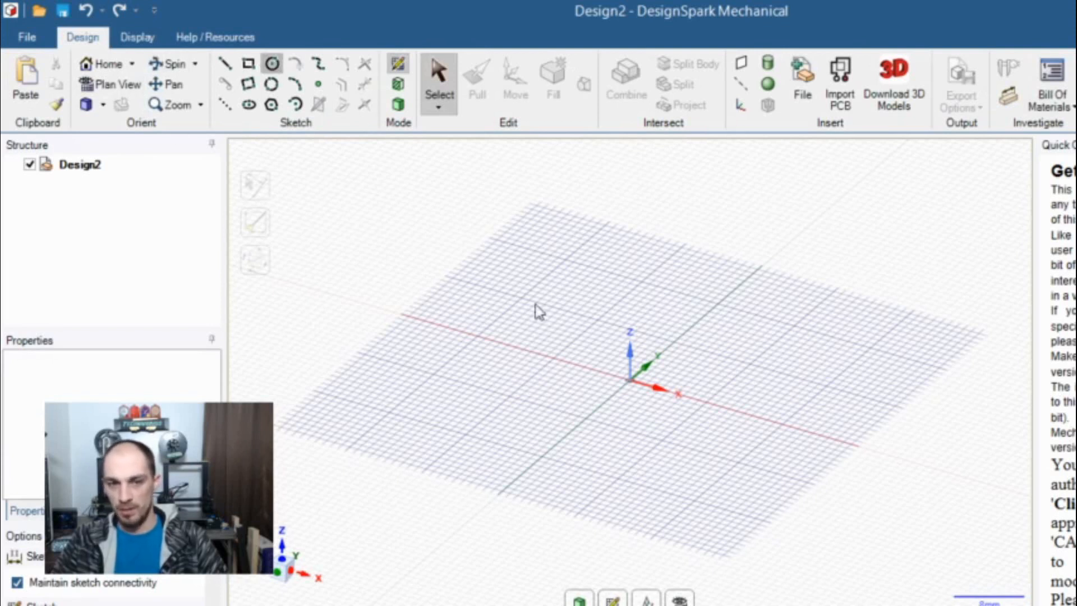
{"action": "left_click_drag", "start_coordinate": [628, 377], "coordinate": [765, 518]}
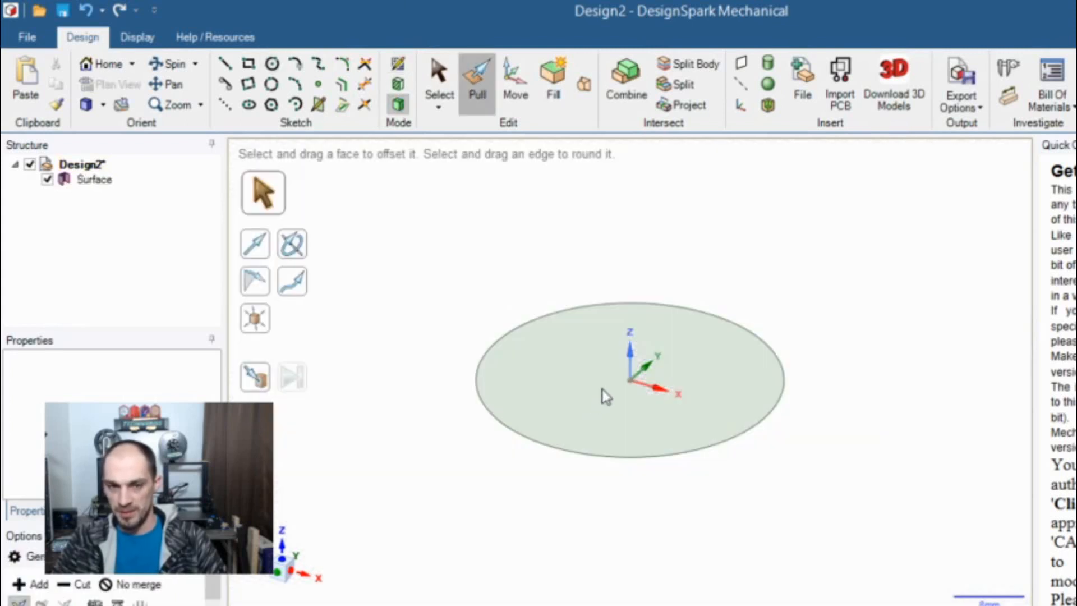
{"action": "left_click", "coordinate": [605, 398]}
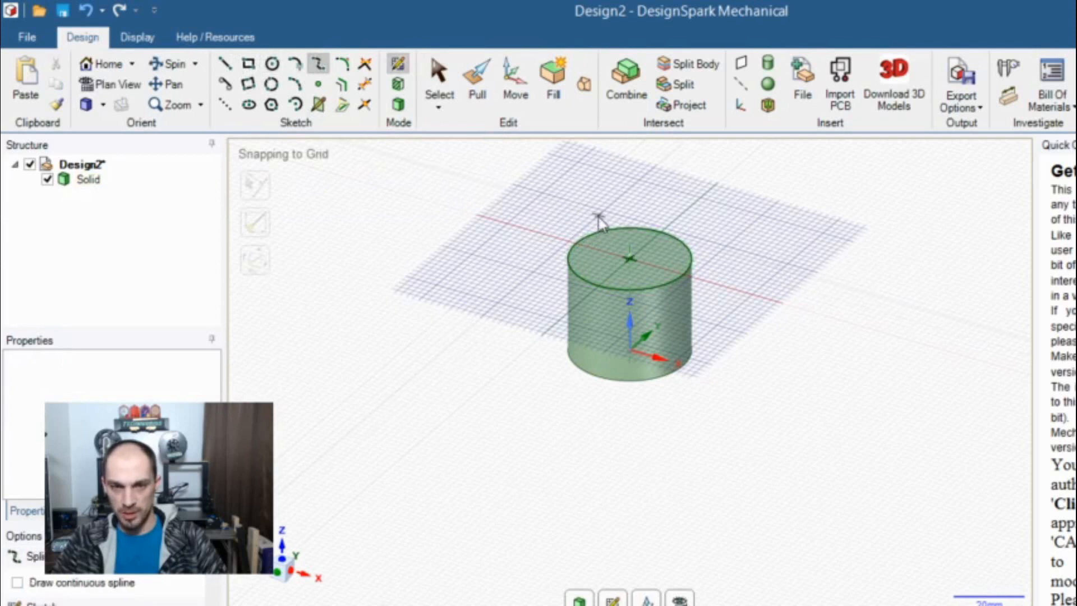
Draw a closed wavy spline across the cylinder top and exit the sketch.
{"action": "left_click", "coordinate": [626, 233]}
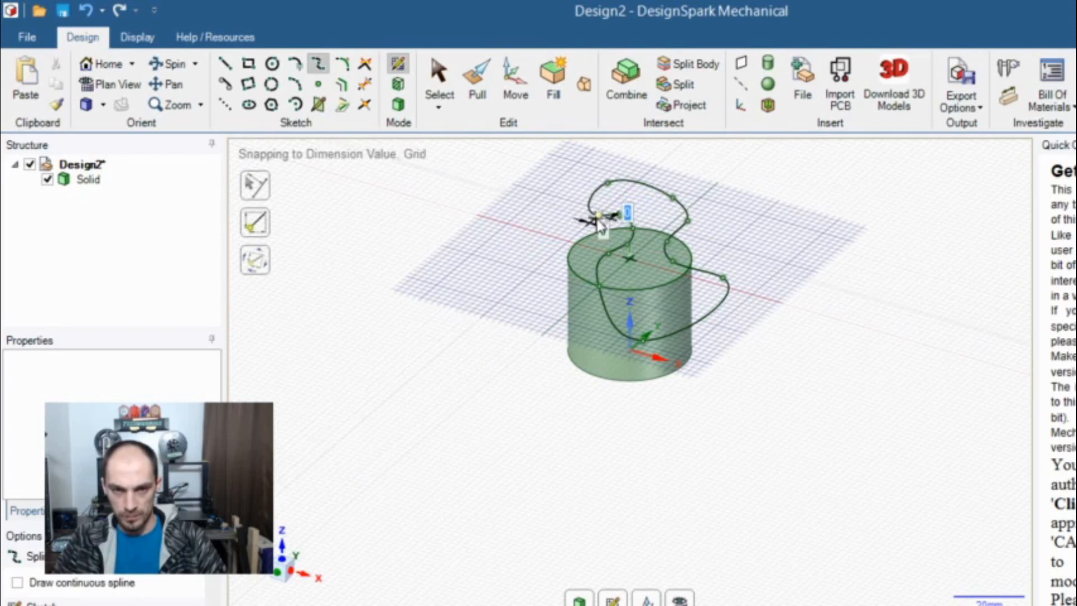
{"action": "left_click", "coordinate": [439, 76]}
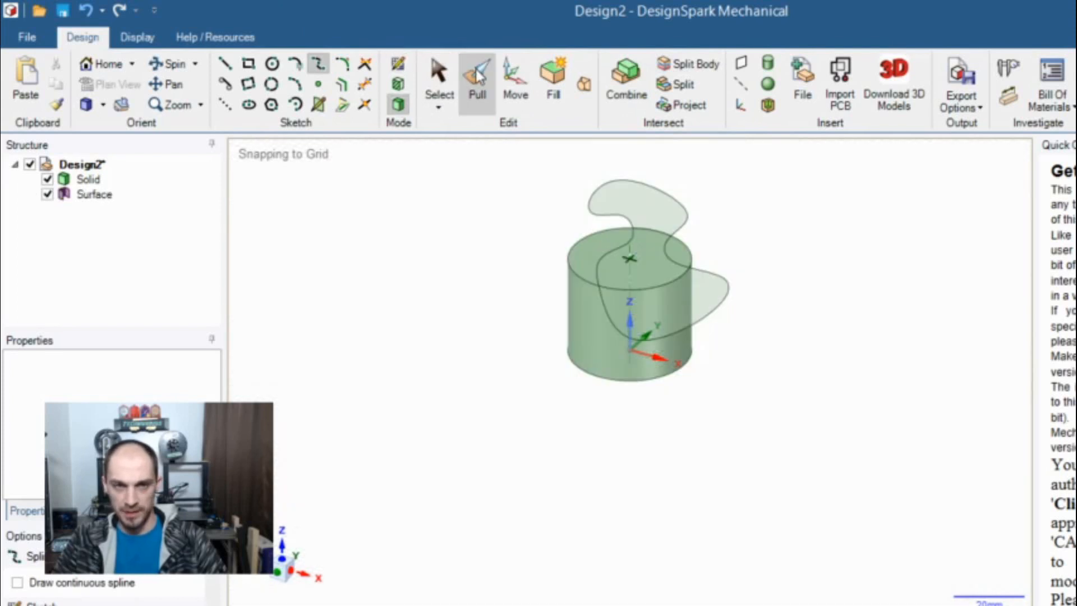
Push the spline-bounded top region down, then pull another region by 5.
{"action": "left_click", "coordinate": [647, 271]}
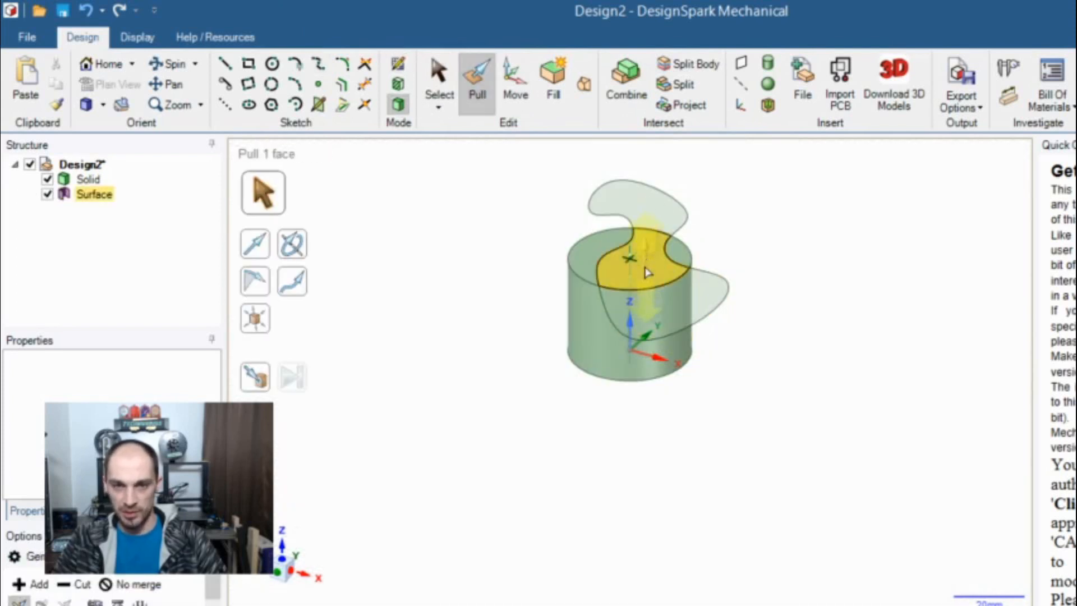
{"action": "left_click_drag", "start_coordinate": [644, 257], "coordinate": [642, 296]}
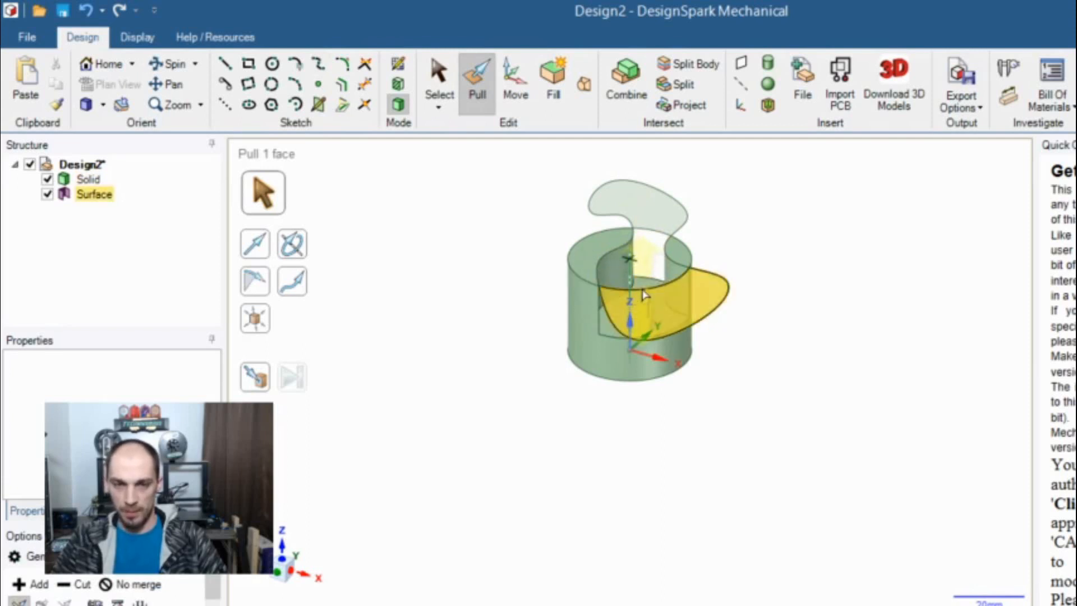
{"action": "left_click", "coordinate": [438, 70]}
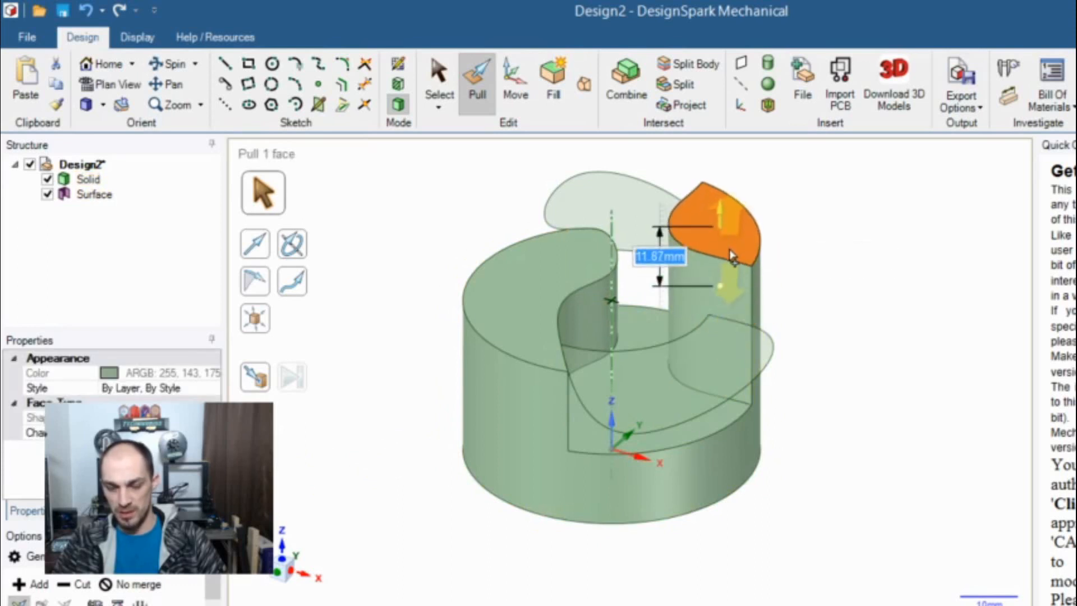
{"action": "type", "text": "5"}
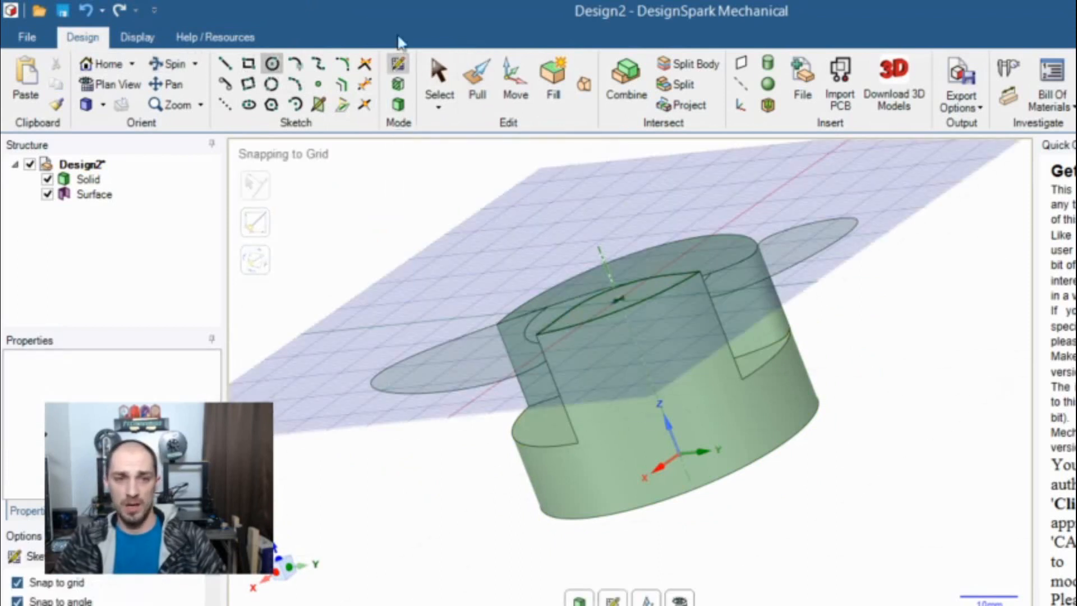
In plan view, sketch a small circle centred on the origin, then return to 3D.
{"action": "left_click", "coordinate": [438, 76]}
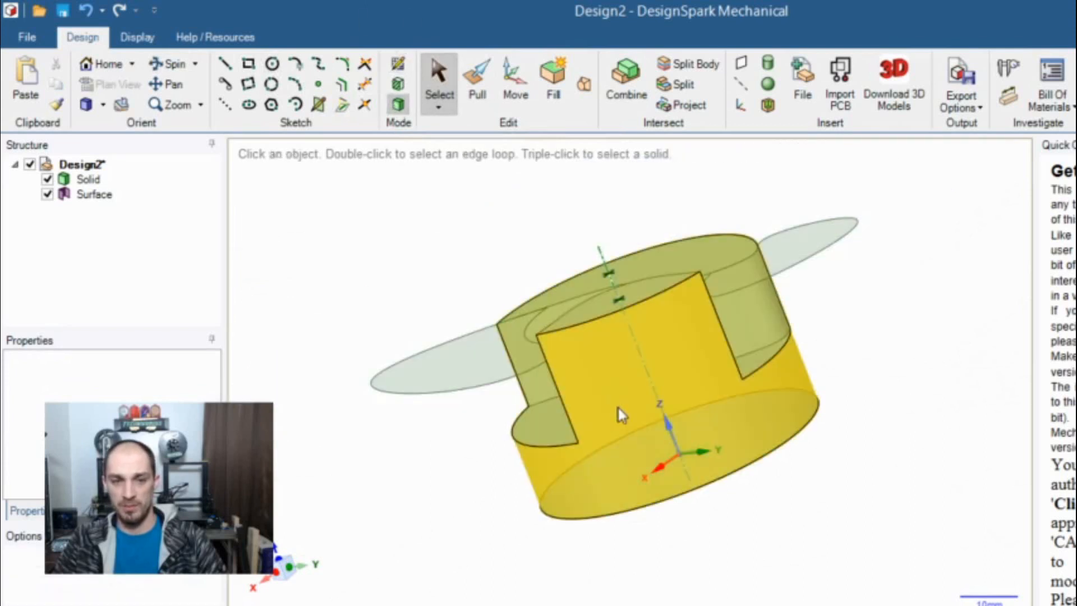
{"action": "left_click", "coordinate": [621, 416]}
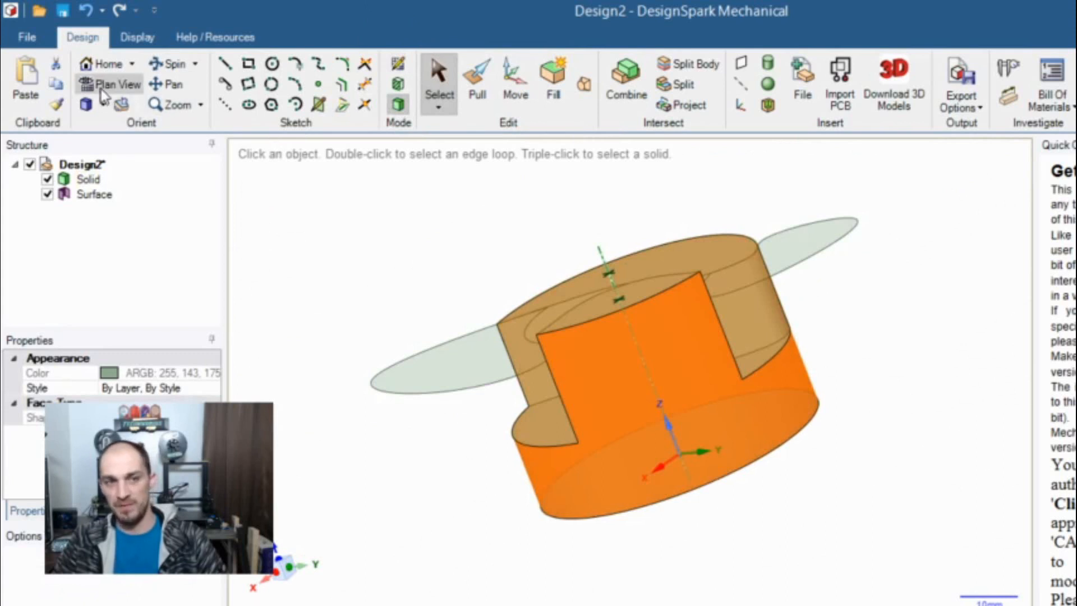
{"action": "left_click", "coordinate": [112, 84]}
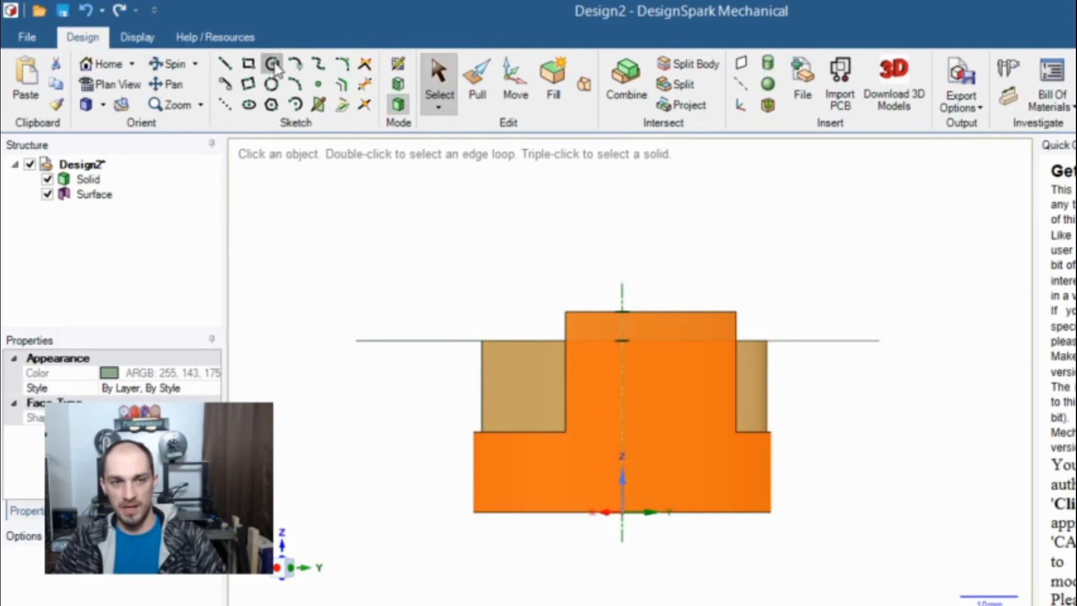
{"action": "left_click", "coordinate": [272, 63]}
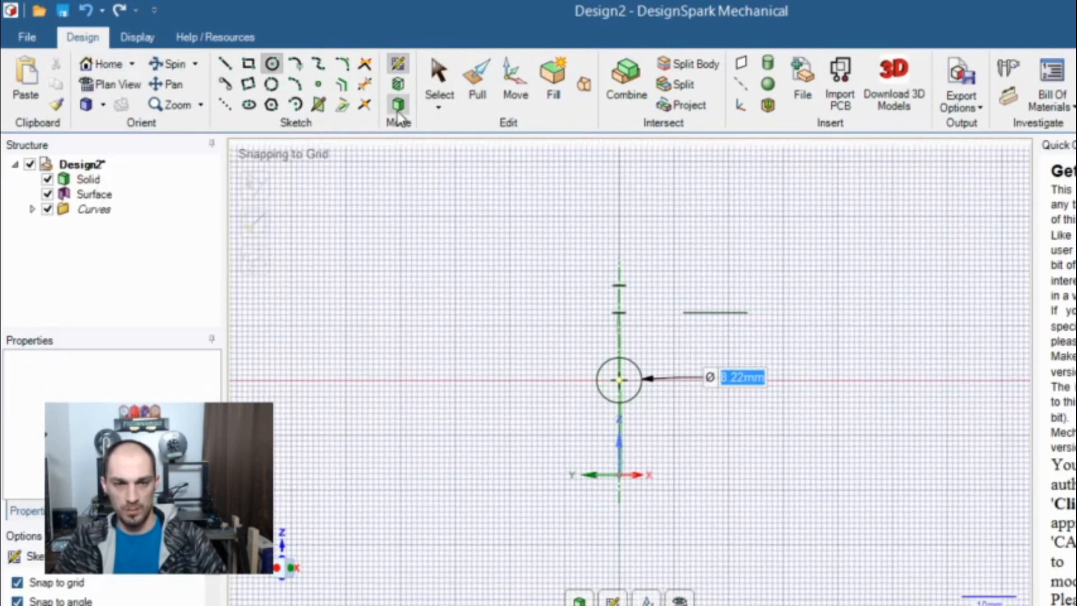
{"action": "left_click", "coordinate": [476, 74]}
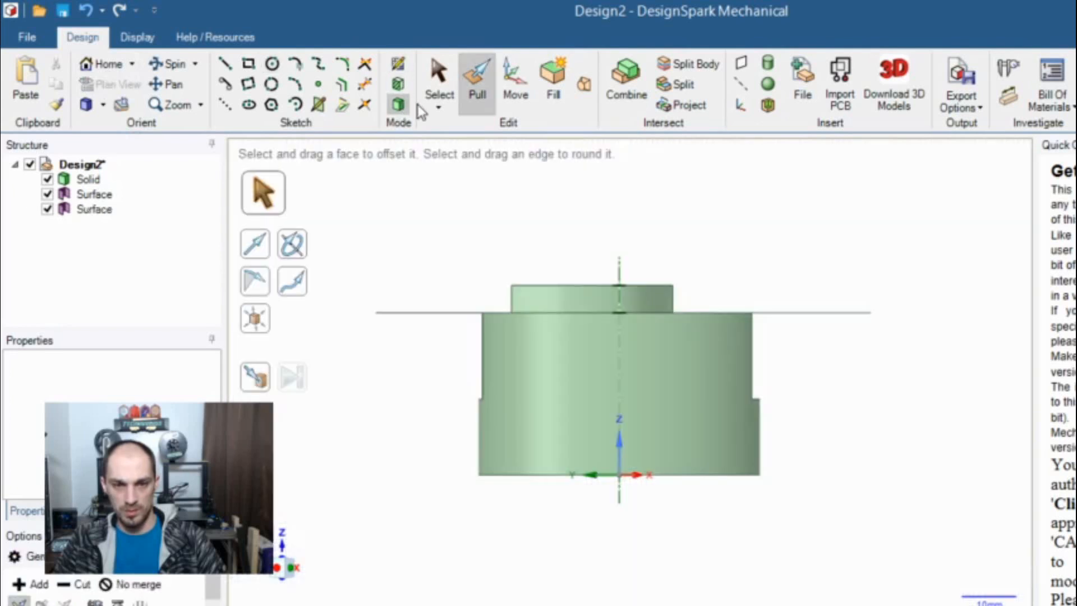
Select the small circle to bore a hole into the part.
{"action": "left_click", "coordinate": [438, 73]}
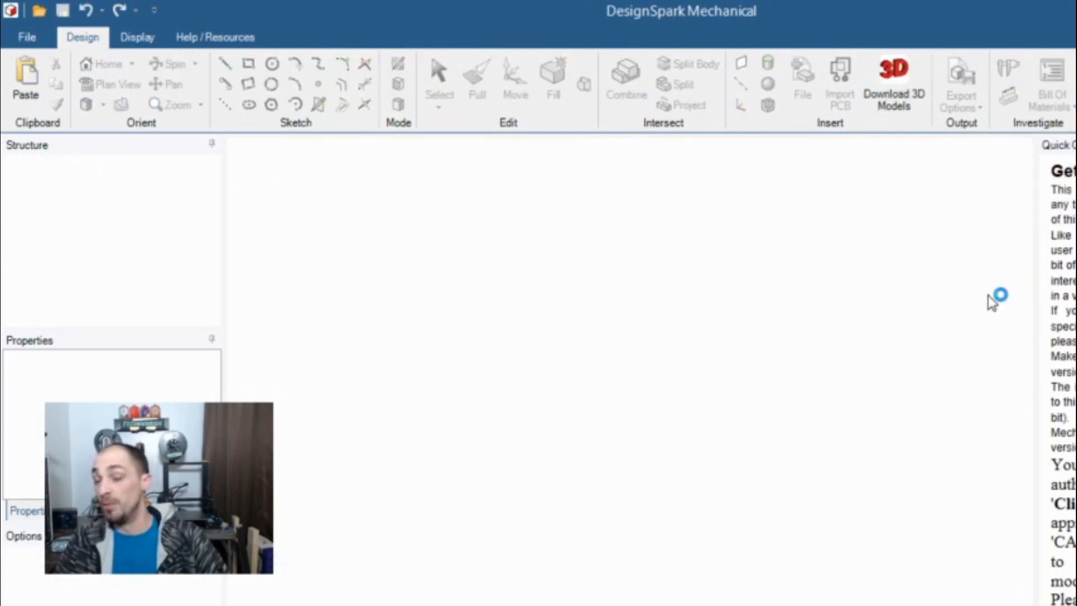
{"action": "mouse_move", "coordinate": [848, 312]}
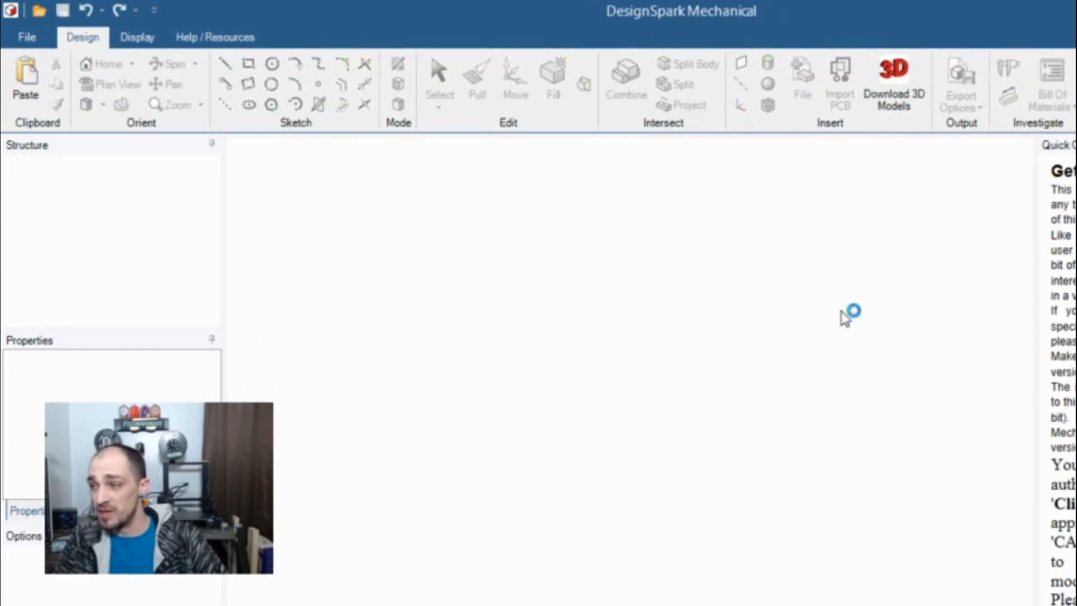
Open the 3D model library and scroll through IT, Test & Safety Equipment models.
{"action": "left_click", "coordinate": [893, 77]}
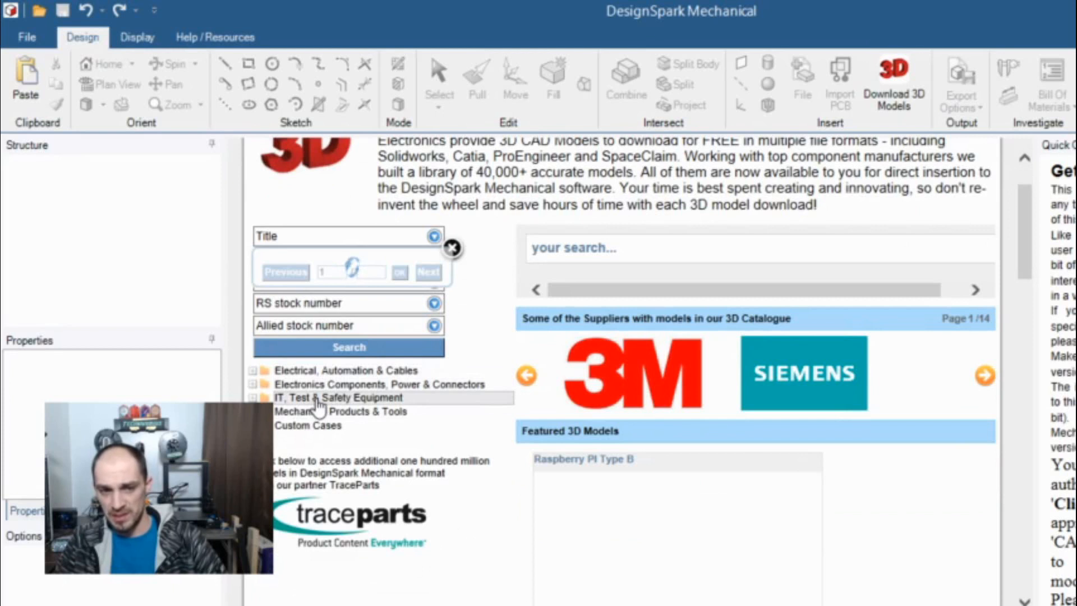
{"action": "left_click", "coordinate": [433, 236]}
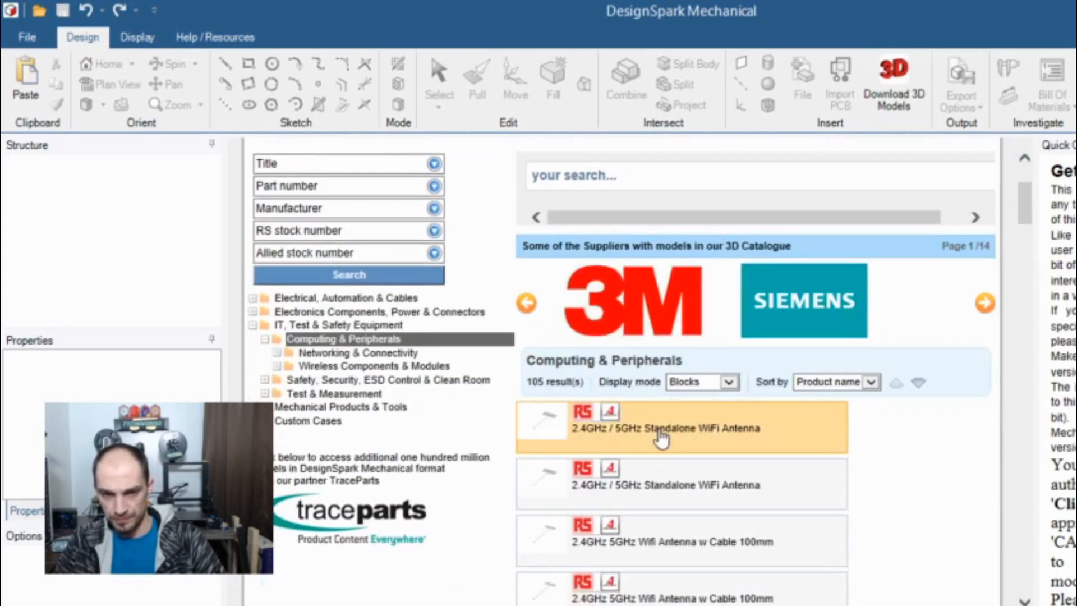
{"action": "scroll", "scroll_direction": "down", "scroll_amount": 3}
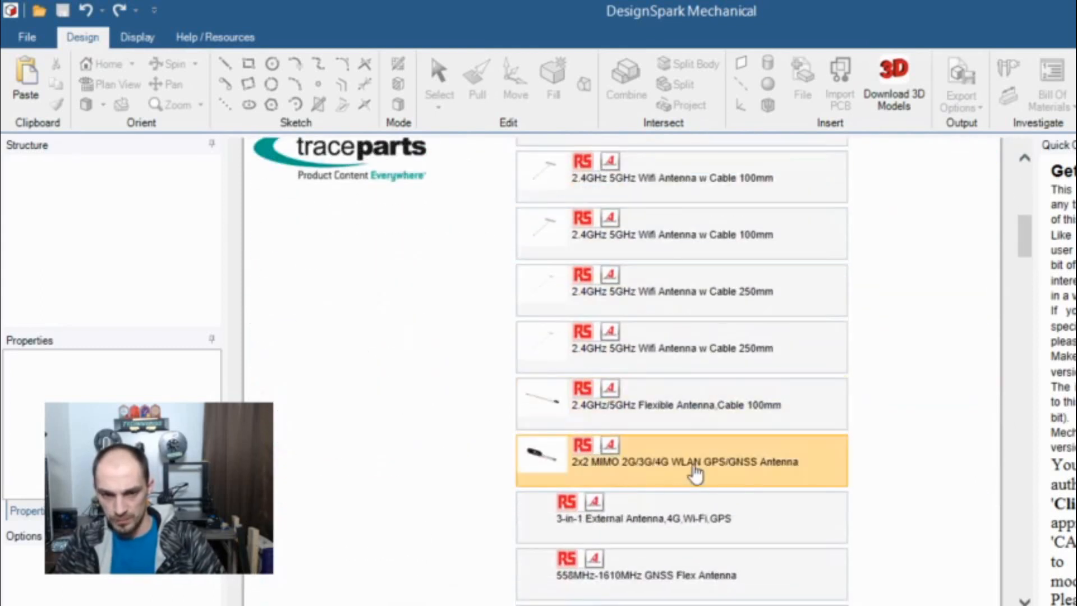
{"action": "scroll", "scroll_direction": "down", "scroll_amount": 3}
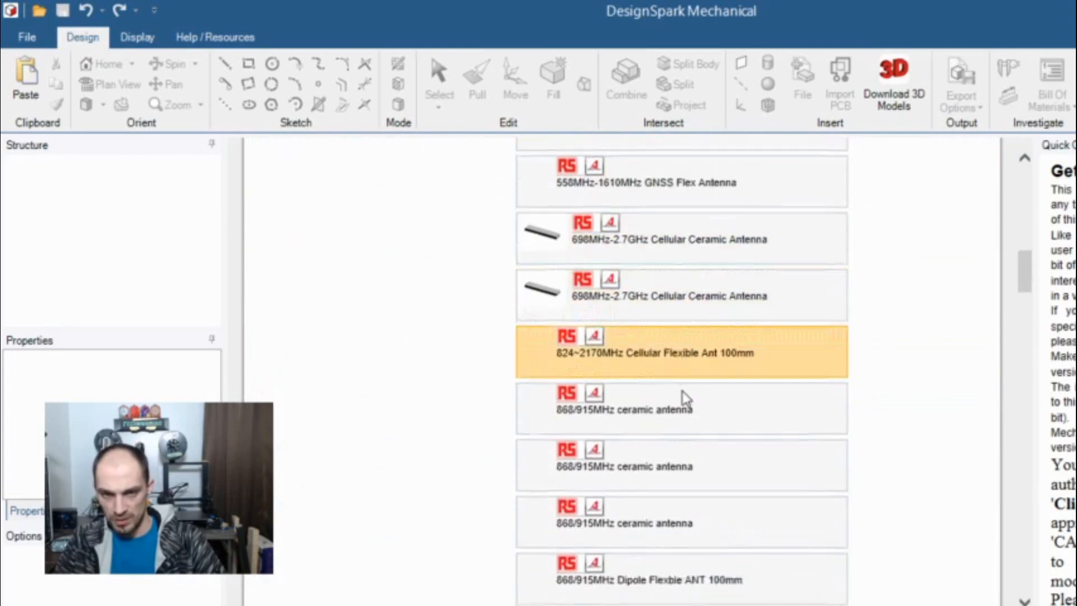
{"action": "scroll", "scroll_direction": "down", "scroll_amount": 3}
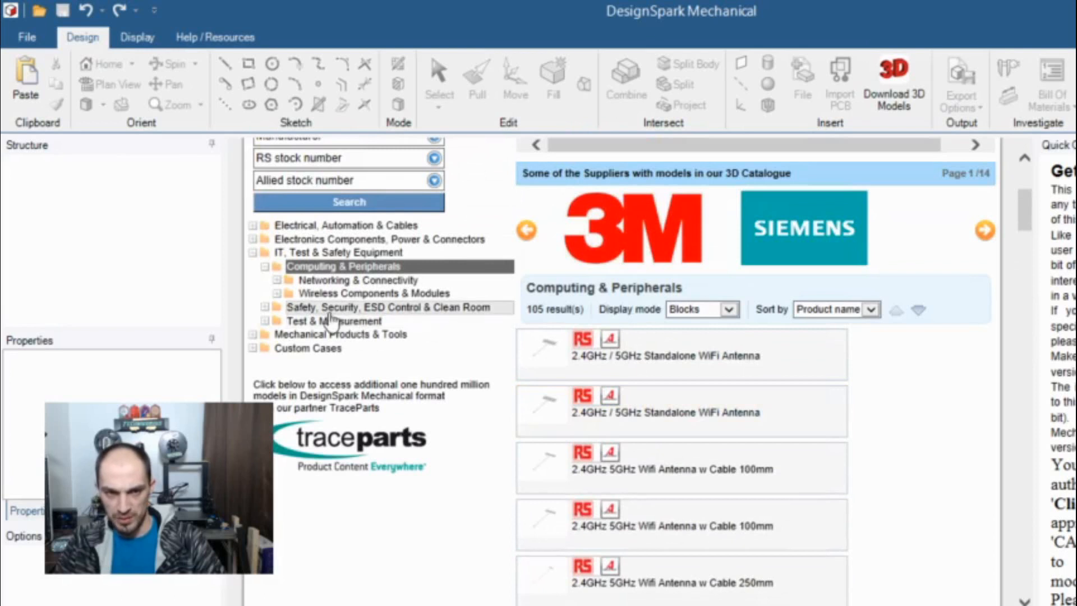
{"action": "mouse_move", "coordinate": [717, 470]}
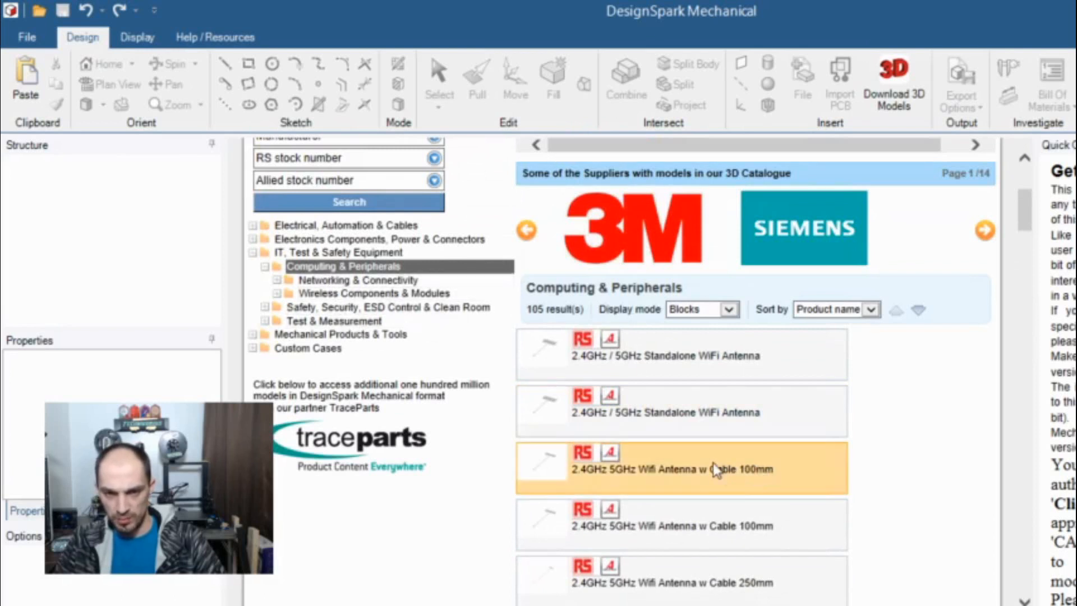
{"action": "scroll", "scroll_direction": "down", "scroll_amount": 3}
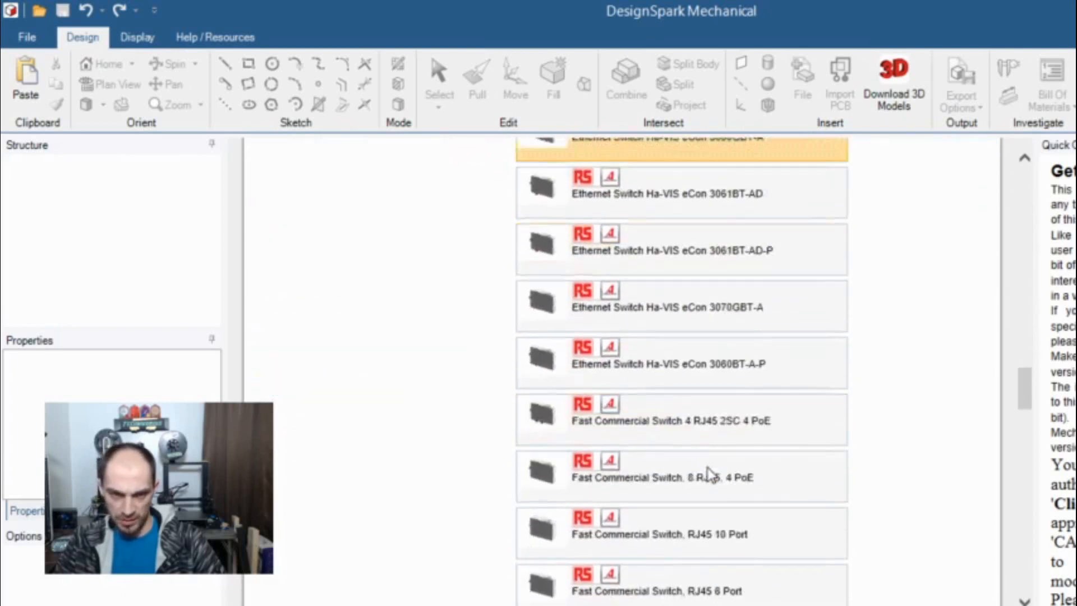
{"action": "scroll", "scroll_direction": "down", "scroll_amount": 3}
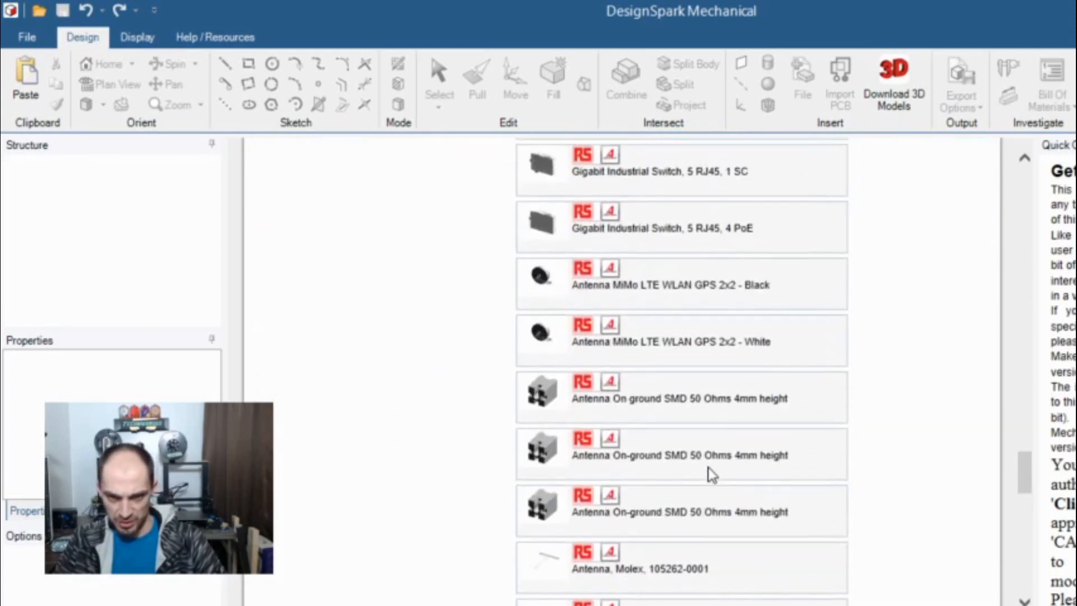
{"action": "scroll", "scroll_direction": "down", "scroll_amount": 3}
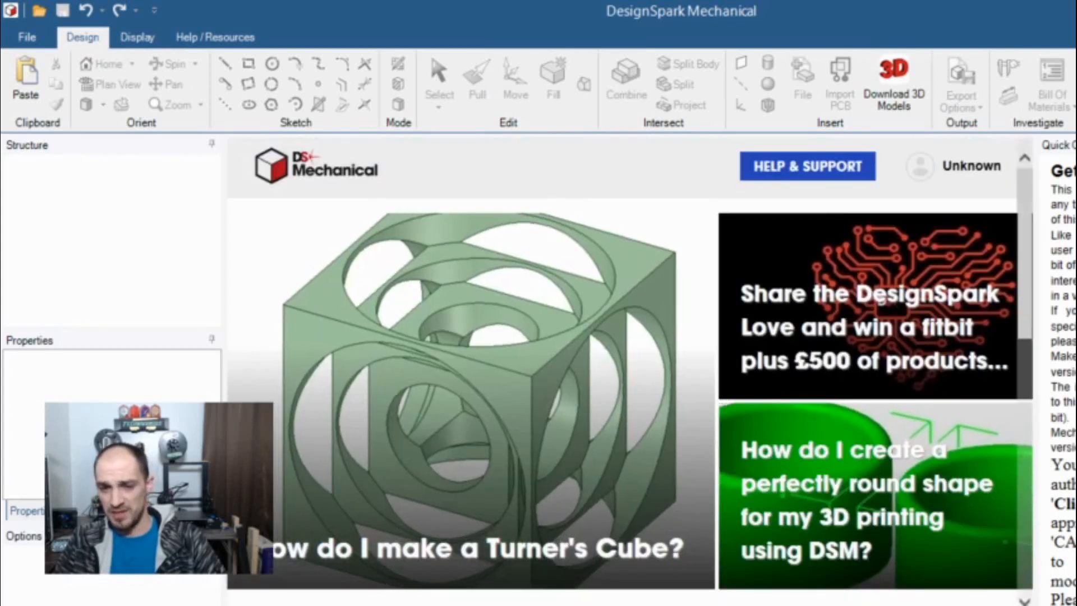
{"action": "mouse_move", "coordinate": [802, 392]}
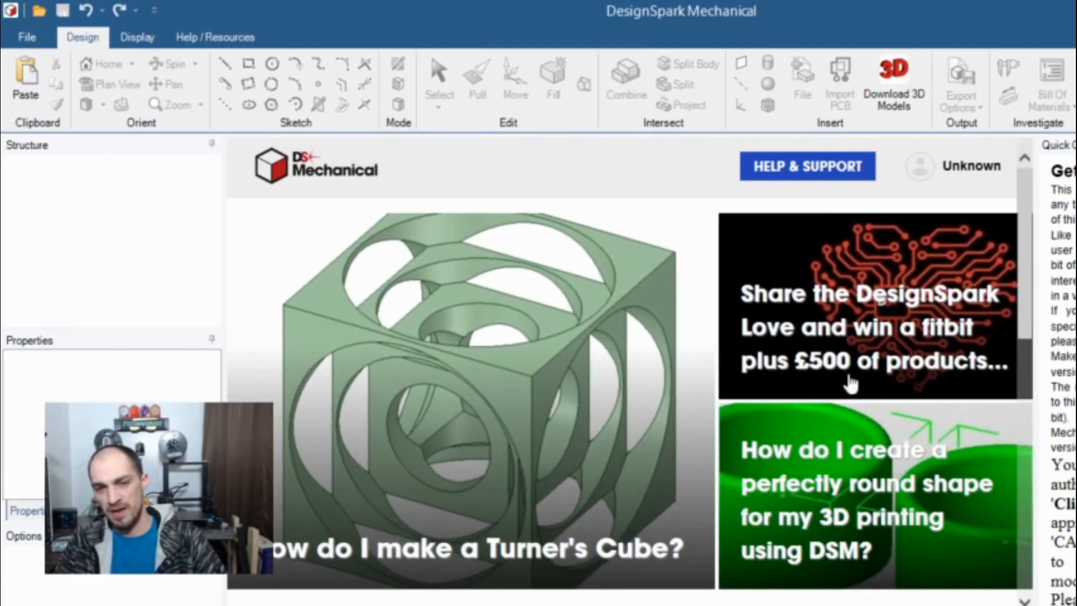
{"action": "mouse_move", "coordinate": [937, 362]}
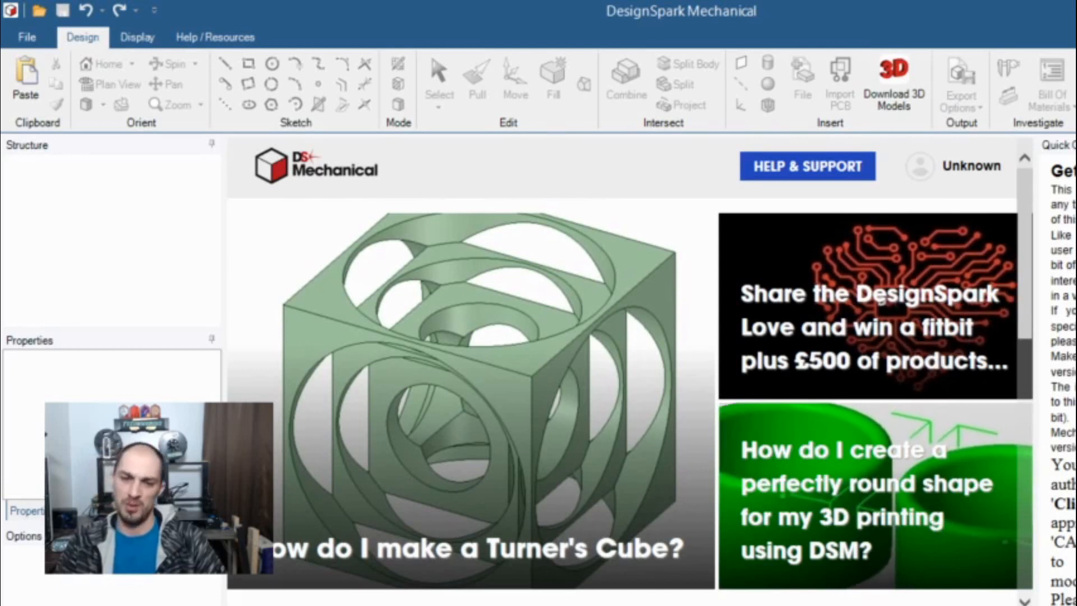
{"action": "mouse_move", "coordinate": [603, 12]}
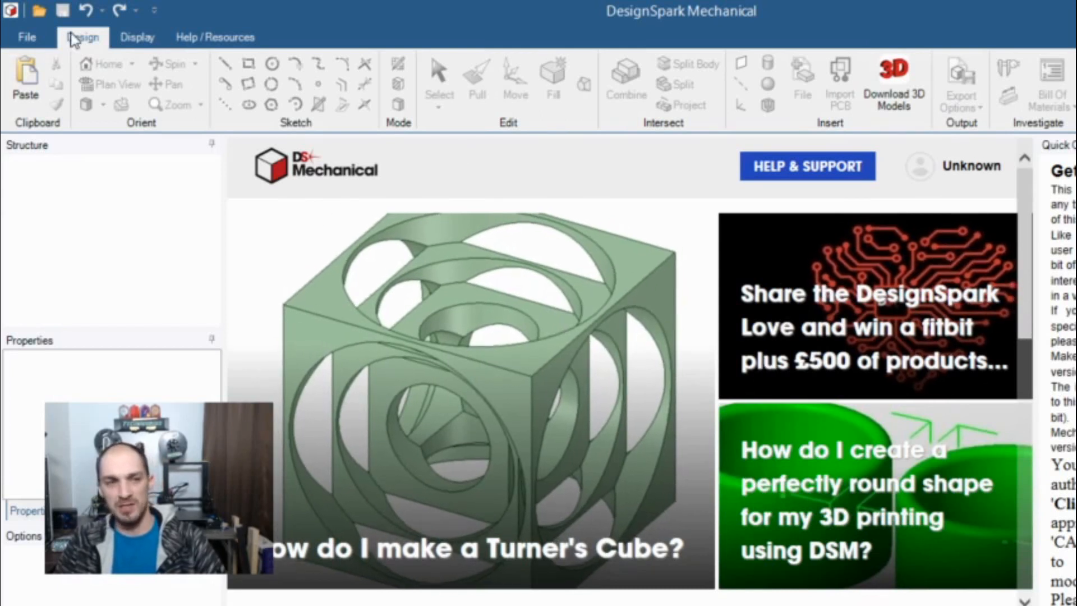
Open the File application menu showing recent documents.
{"action": "left_click", "coordinate": [26, 37]}
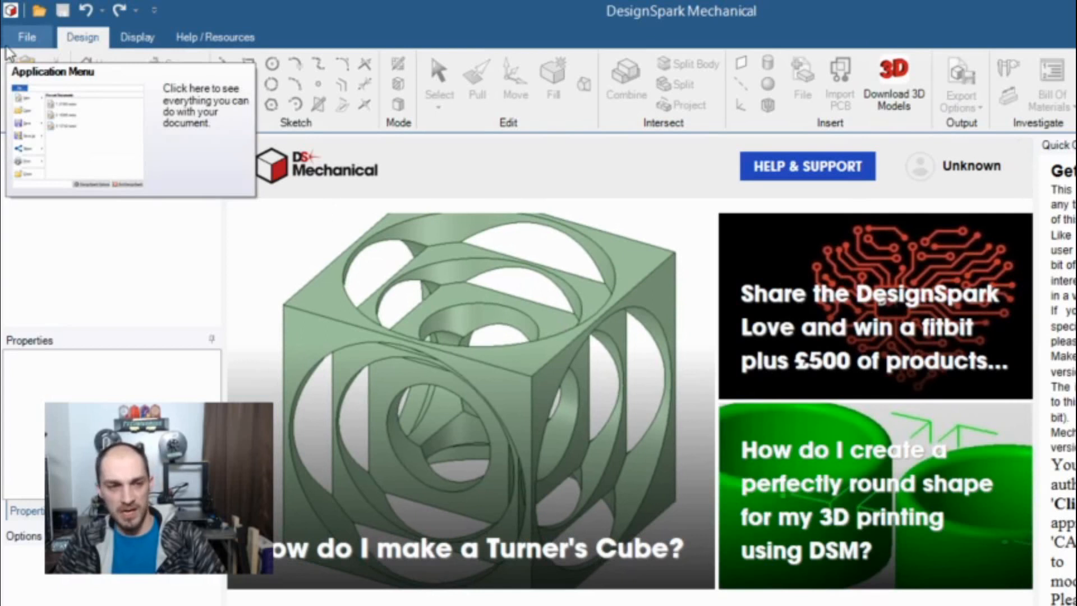